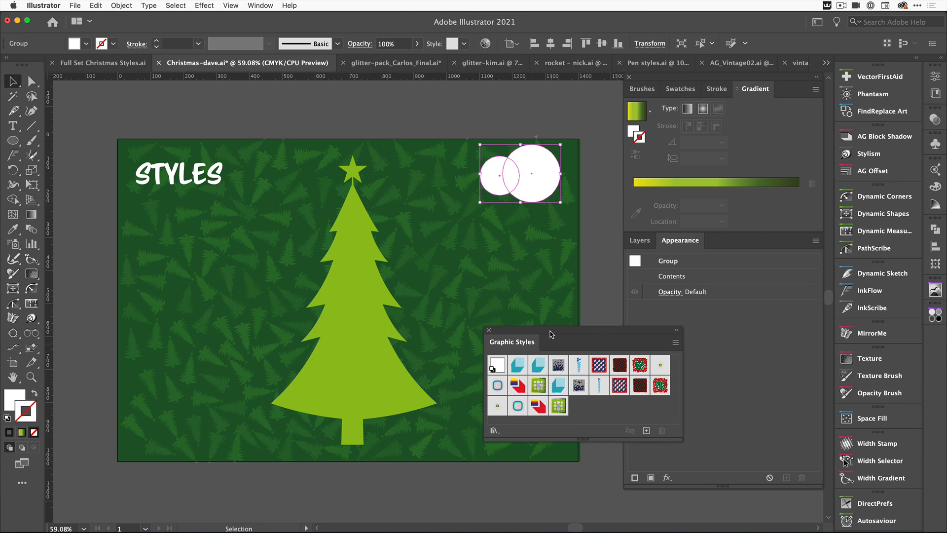
mouse_move(357, 284)
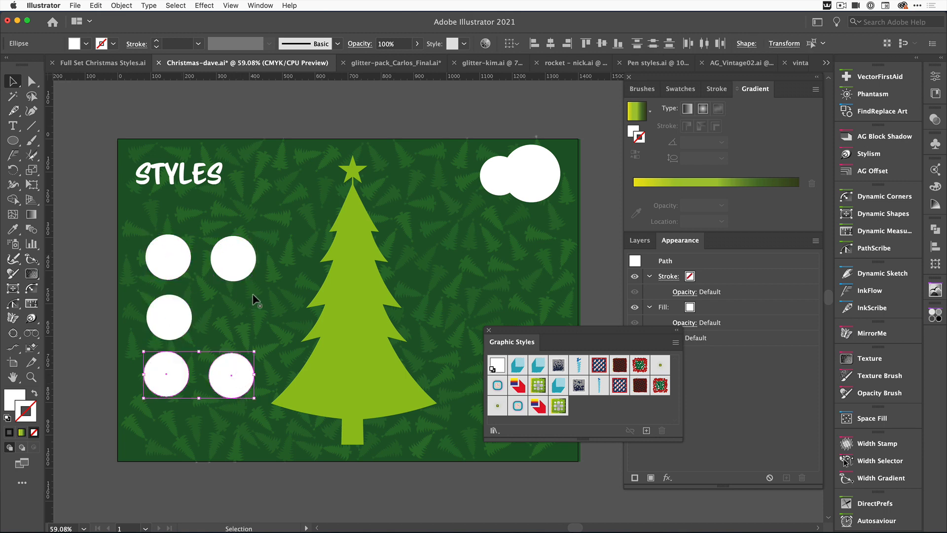
mouse_move(335, 264)
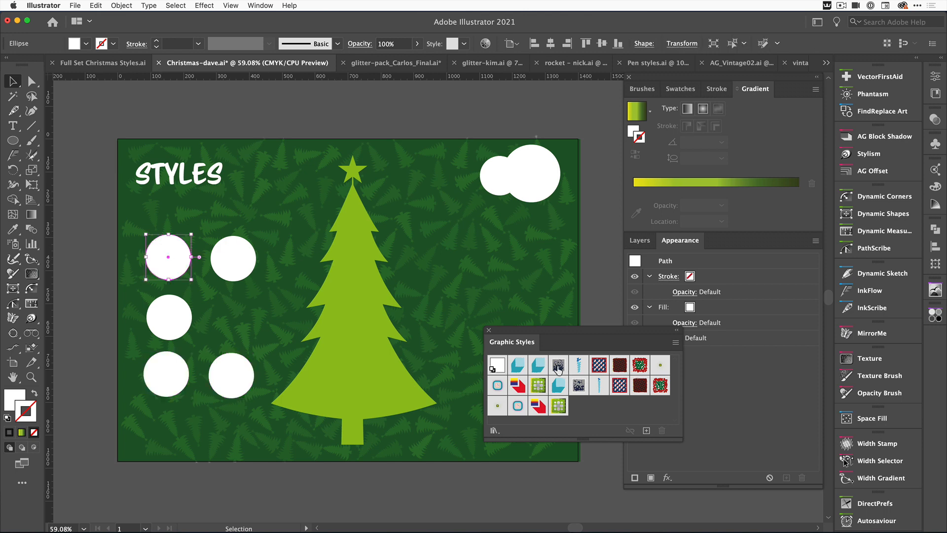
- Apply the Snow Day style to the circle and give its fill stipple a smaller dot size with Preview on
left_click(559, 365)
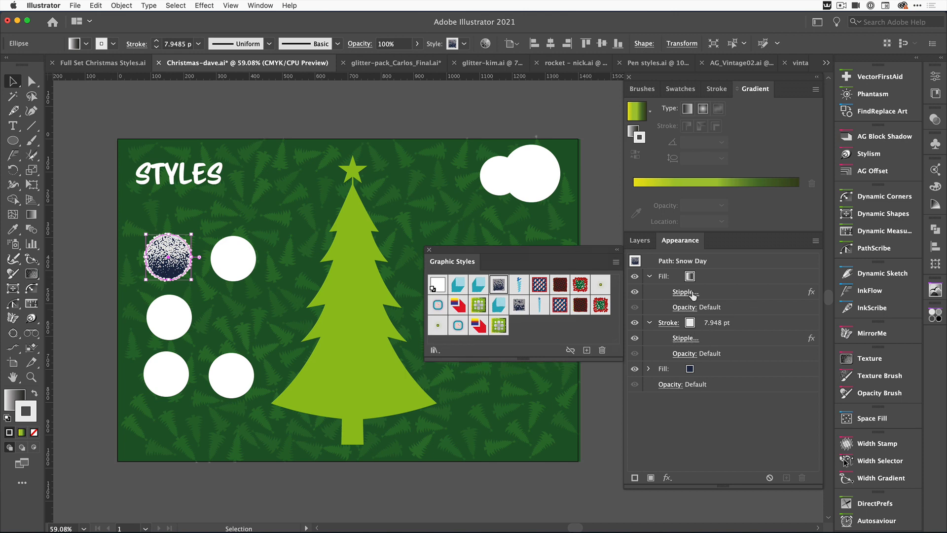
mouse_move(683, 295)
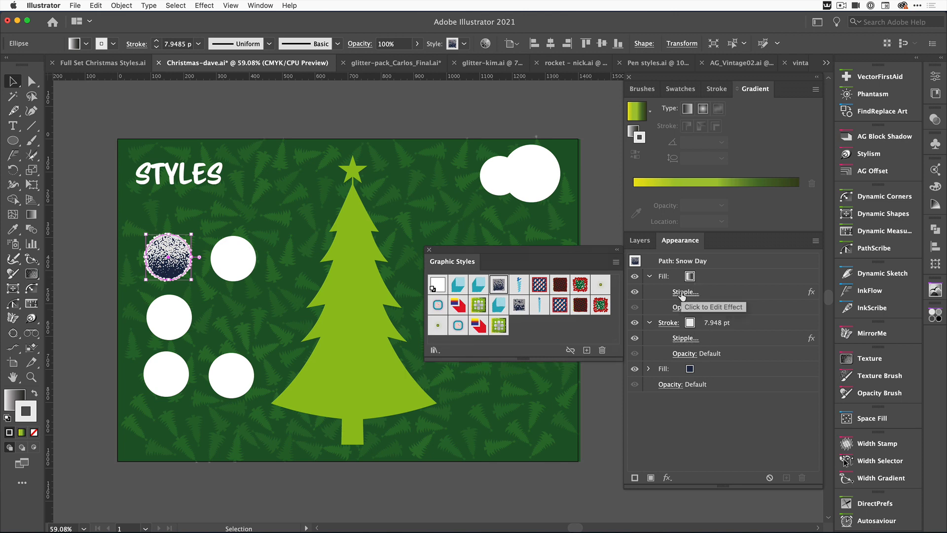
left_click(684, 291)
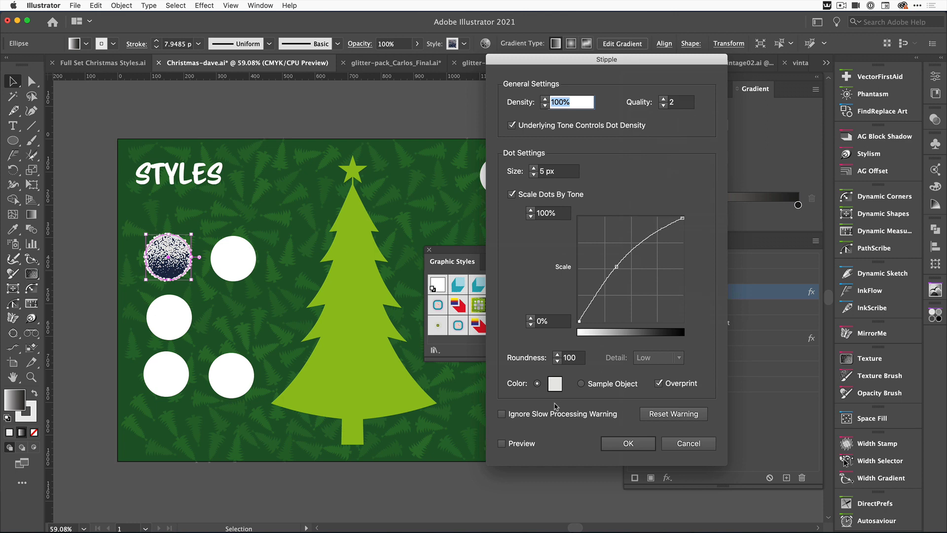
left_click(501, 443)
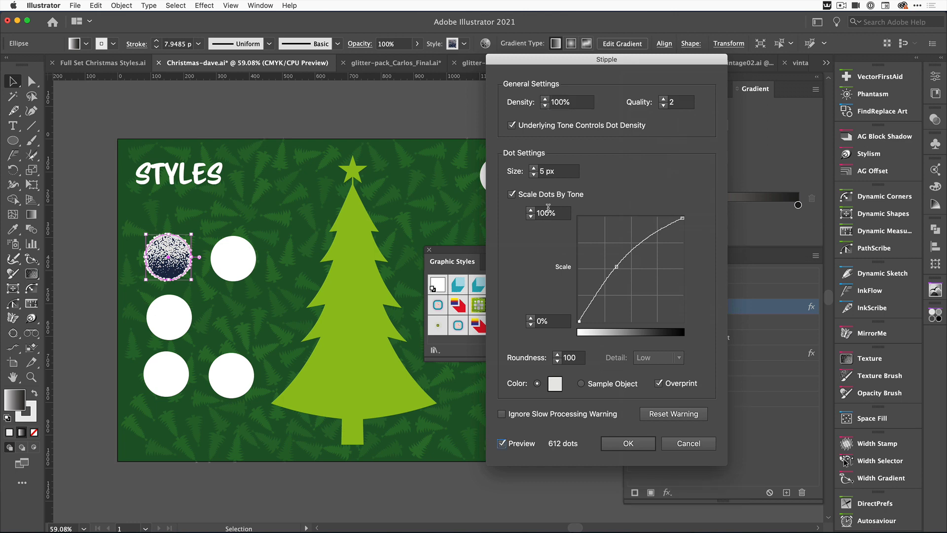
left_click(551, 172)
type("3")
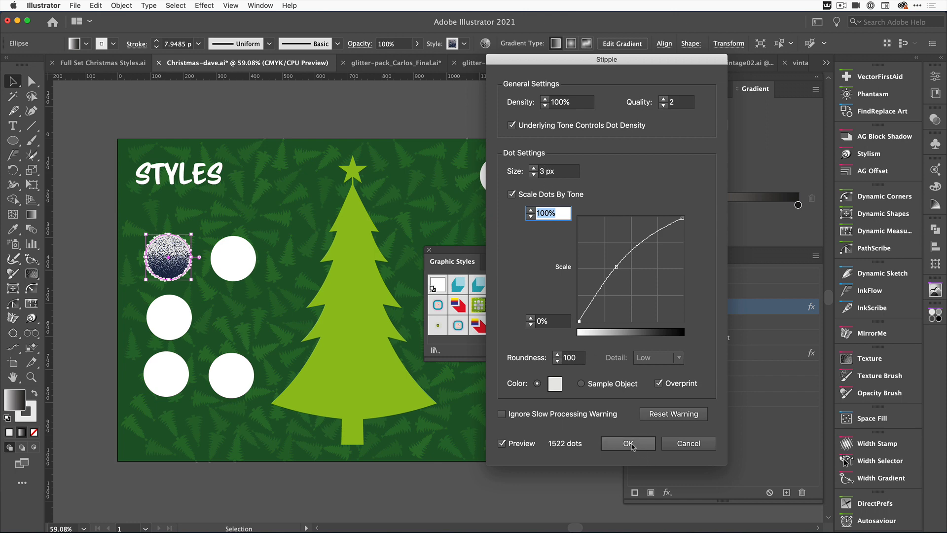
left_click(628, 444)
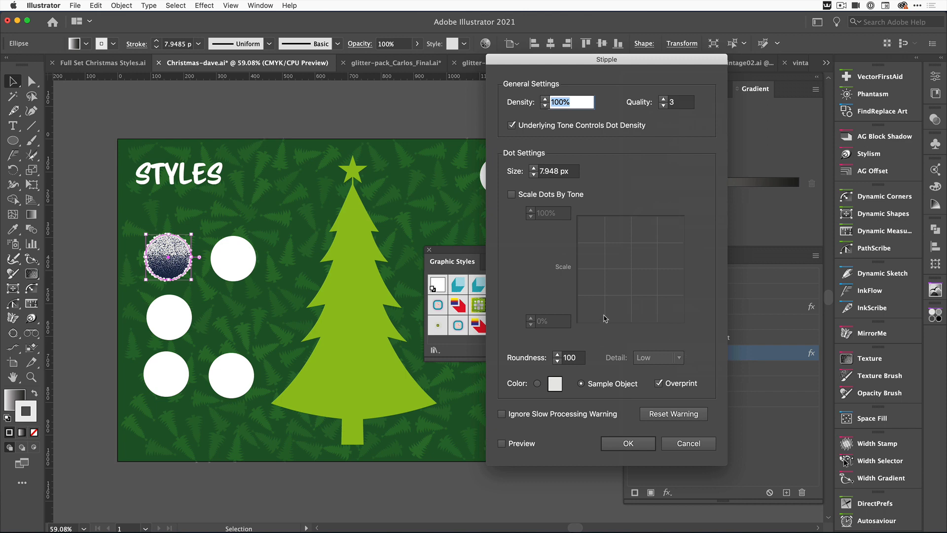
- Give the circle's outline stipple the same smaller dot size and confirm
left_click(553, 171)
type("5")
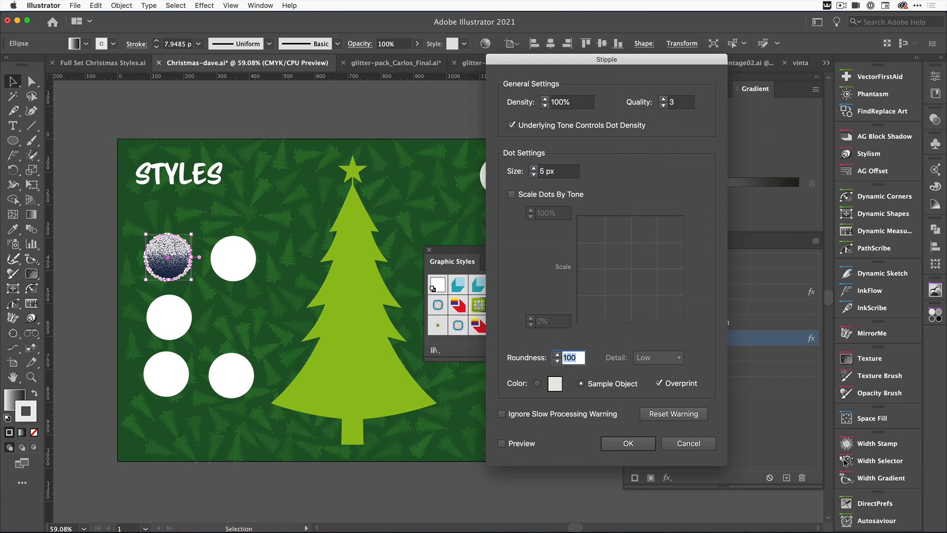
left_click(501, 444)
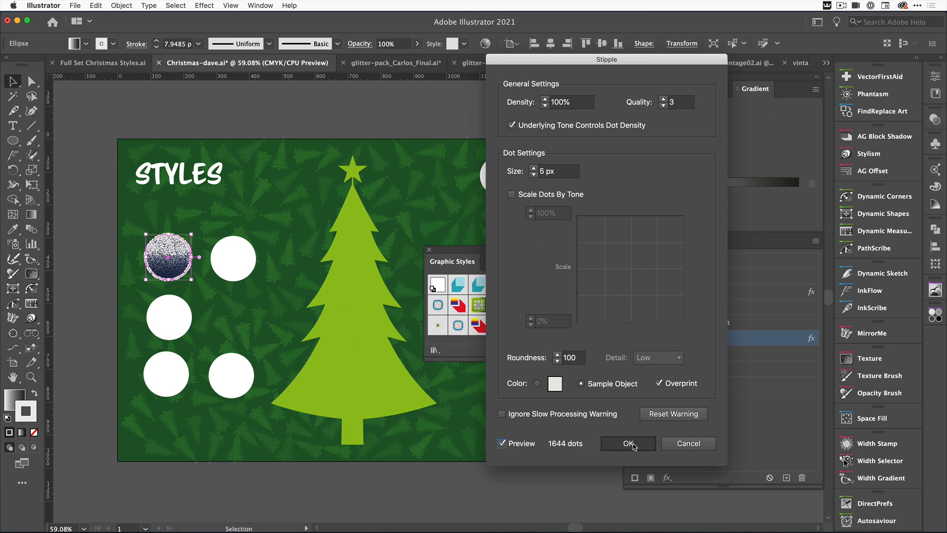
left_click(628, 443)
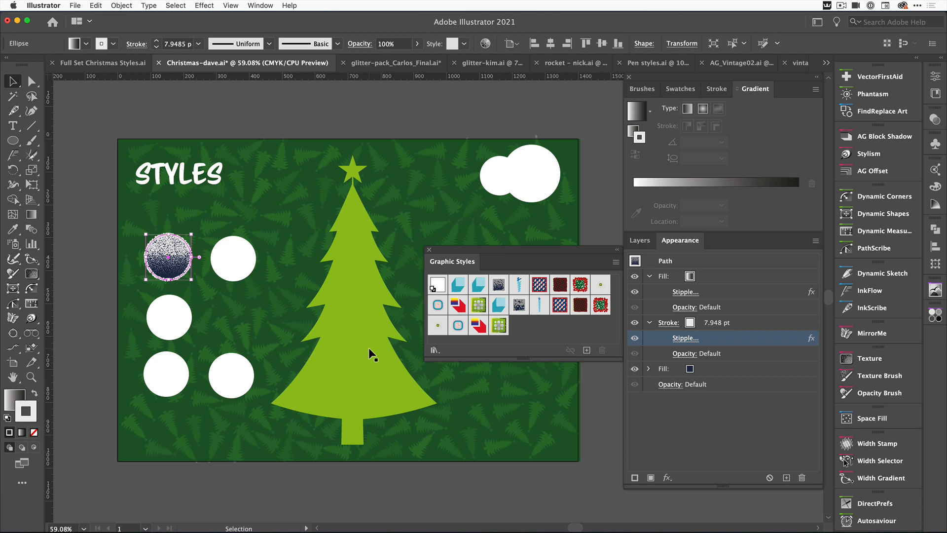
mouse_move(243, 298)
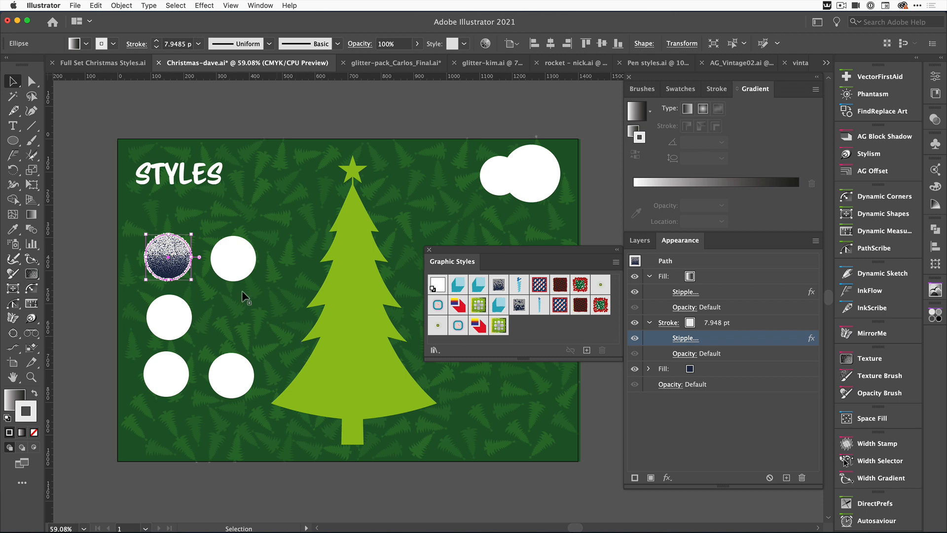
mouse_move(283, 264)
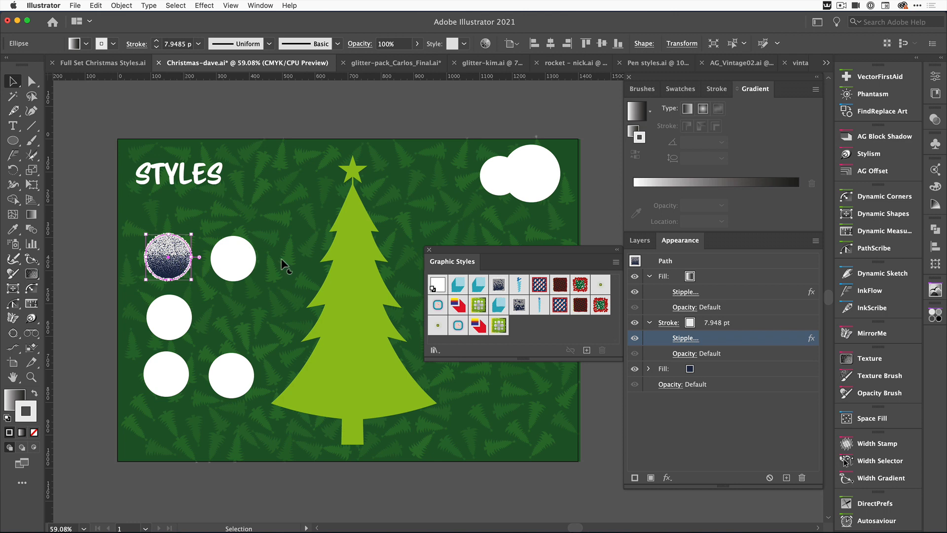
mouse_move(174, 254)
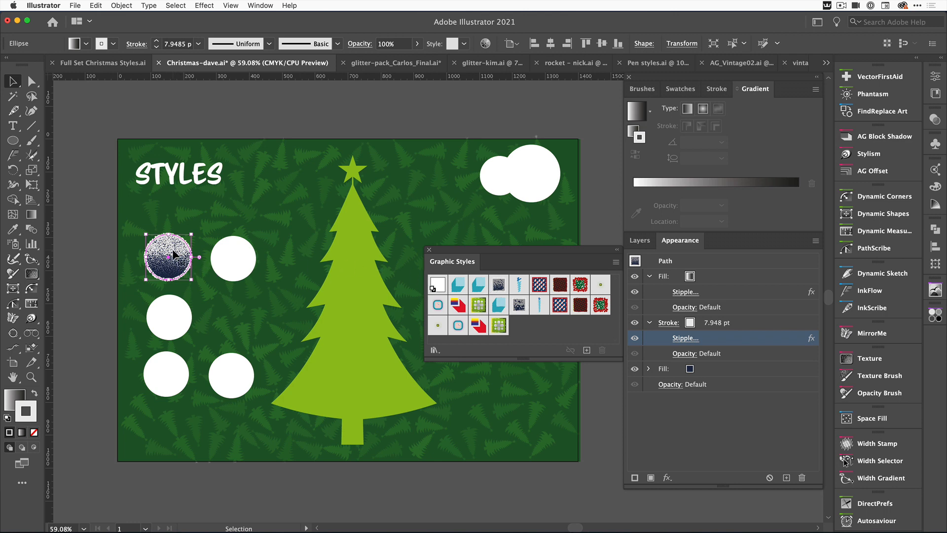
mouse_move(180, 255)
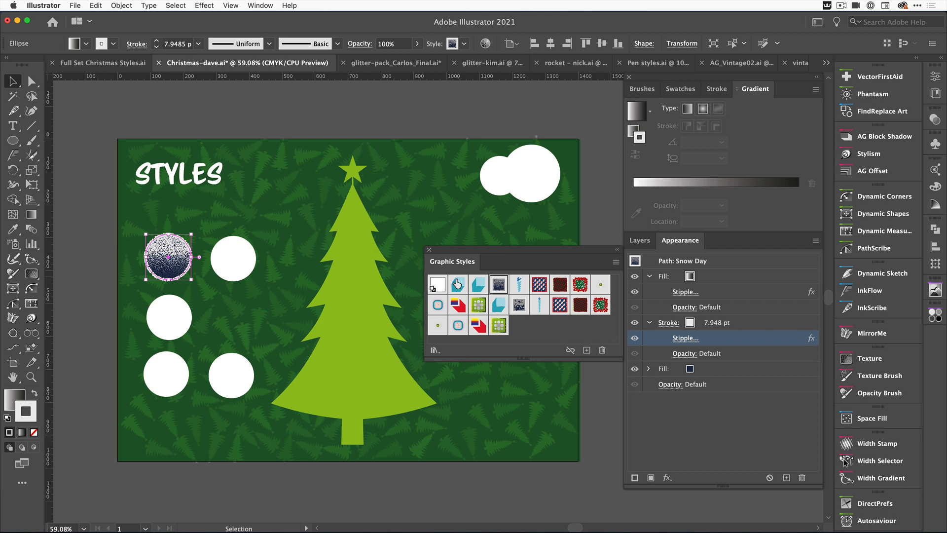
- Select the second white circle and apply the Snow Day style to it
left_click(233, 269)
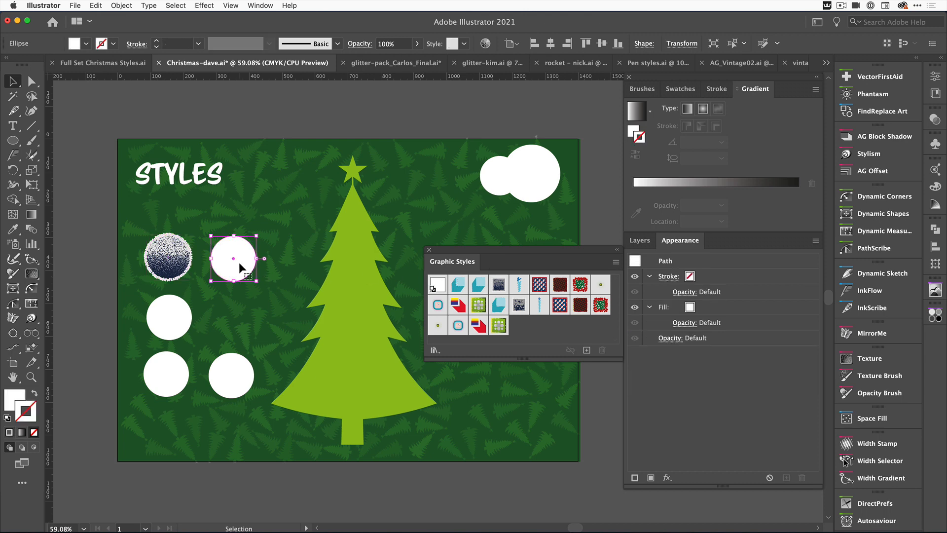
left_click(498, 284)
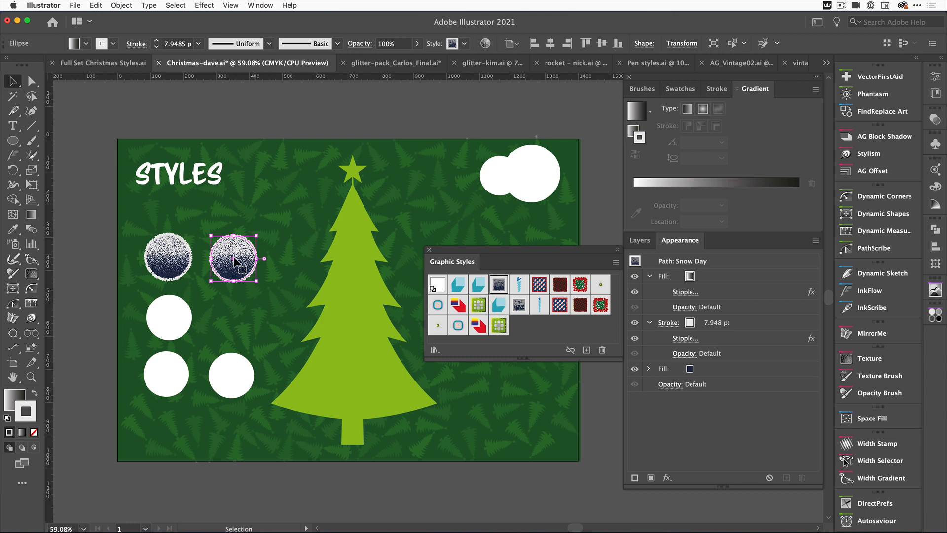
mouse_move(375, 303)
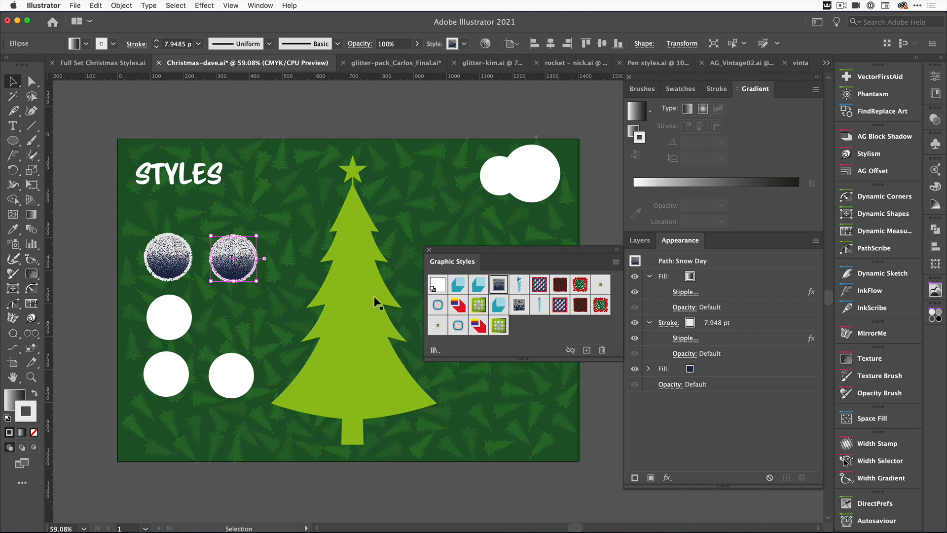
- Switch the second circle to the Sweater style and give the third circle the Tinsel style
left_click(538, 284)
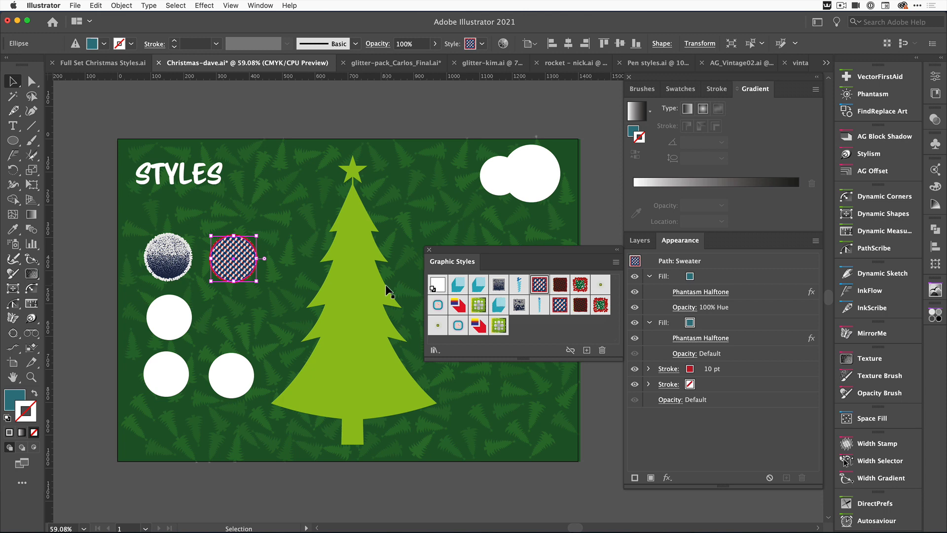
left_click(170, 318)
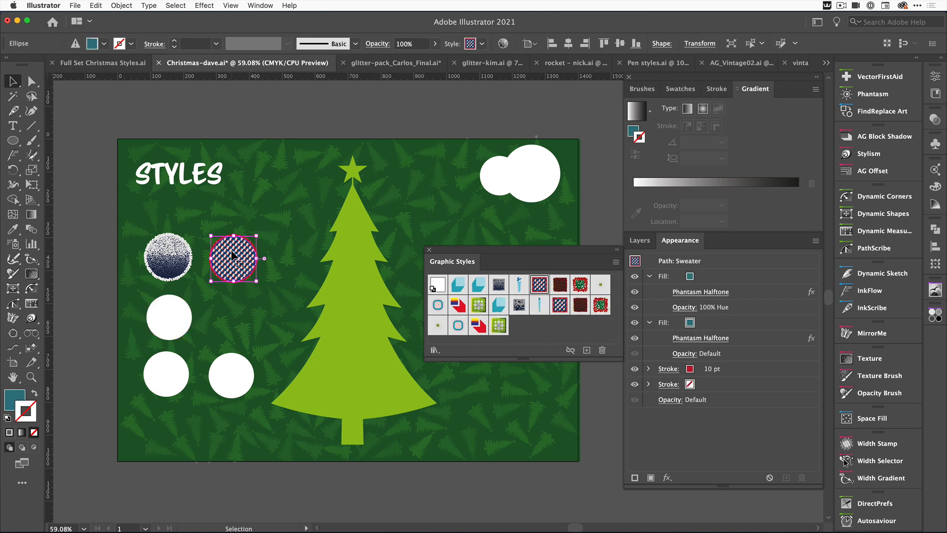
mouse_move(700, 337)
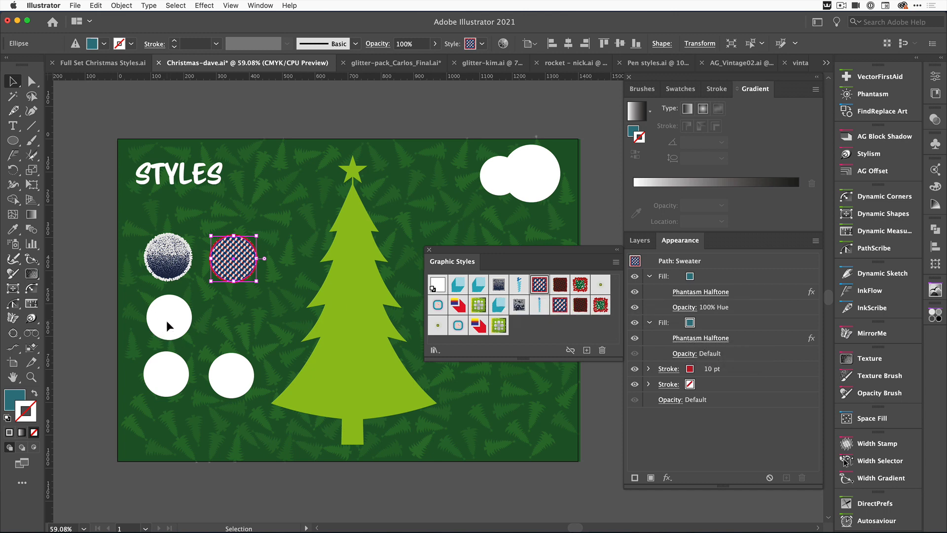
left_click(560, 284)
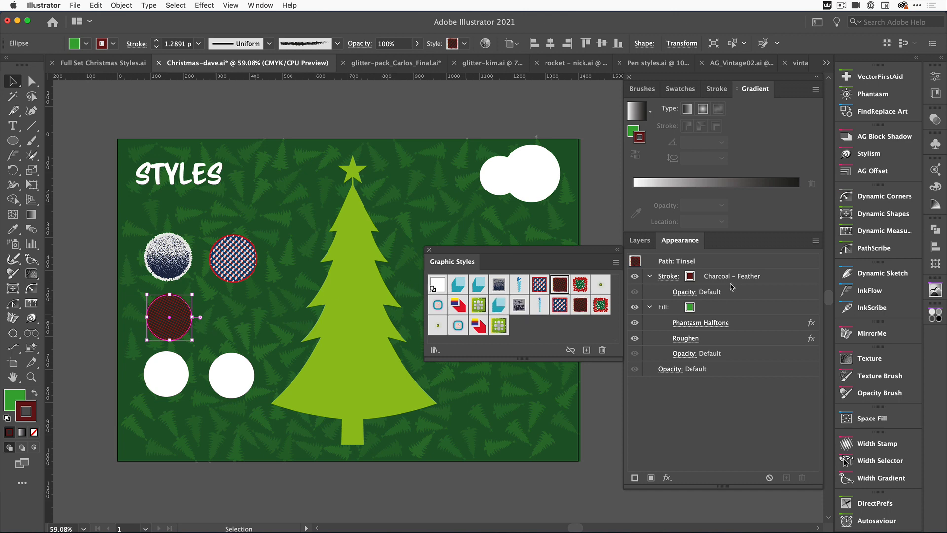
mouse_move(692, 341)
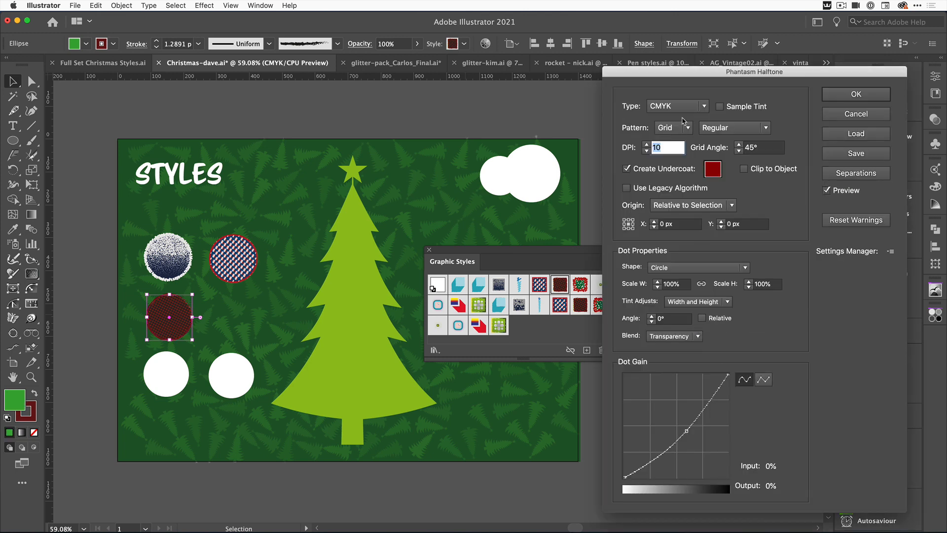
- Change the Tinsel halftone's undercoat to a lighter pinkish red and confirm
left_click(712, 169)
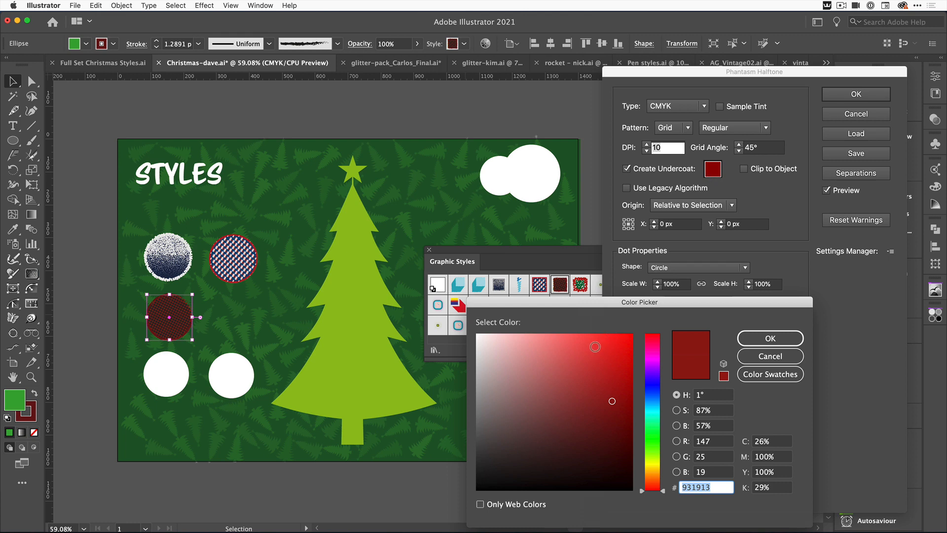
left_click(769, 339)
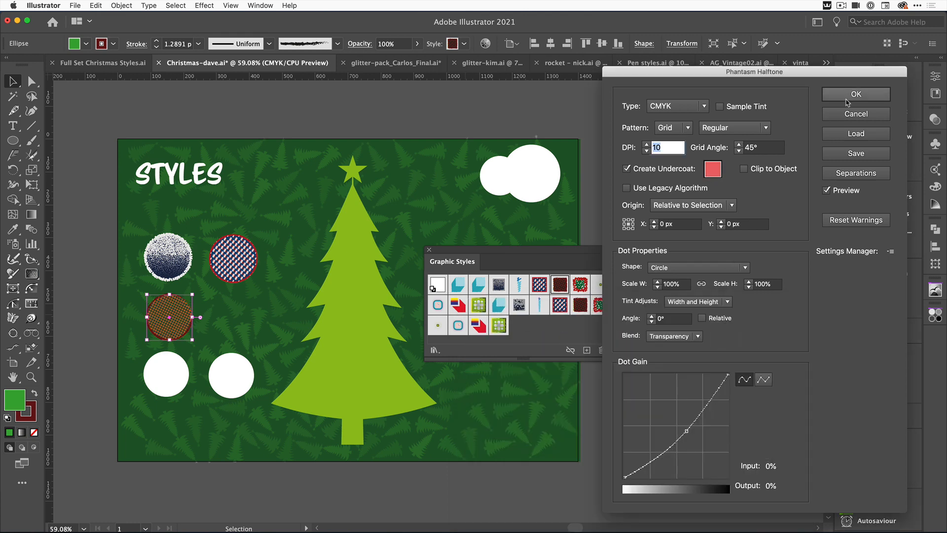
left_click(856, 95)
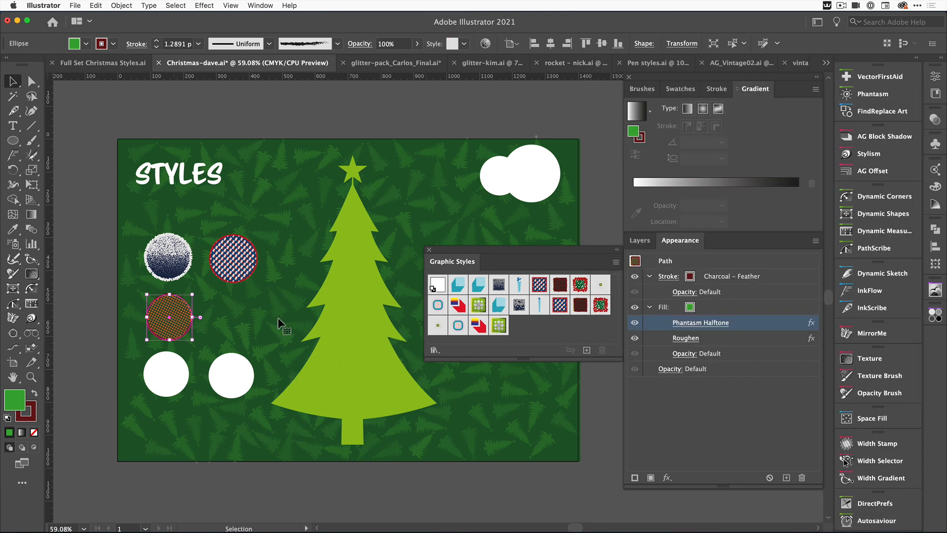
mouse_move(531, 287)
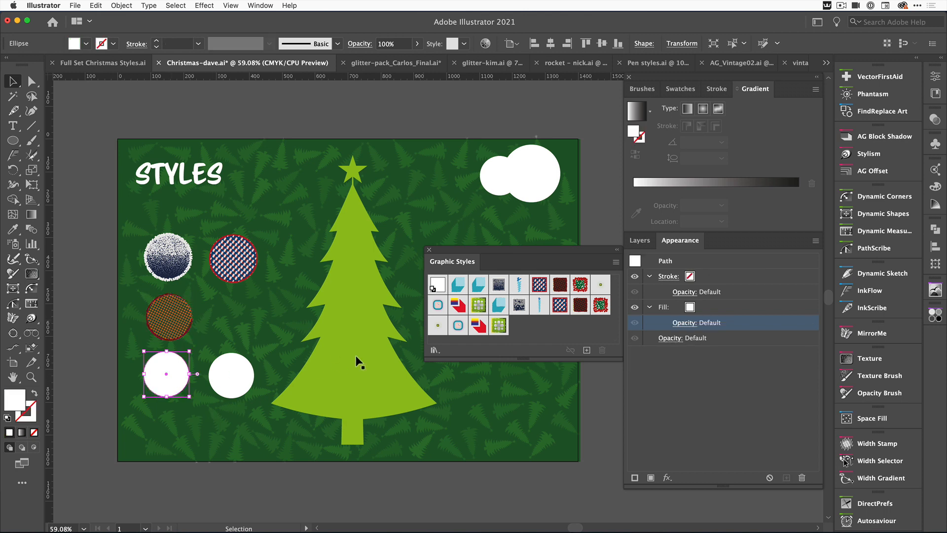
- Give the lower-left circle the AG Offset and Outer Glow style, then select the remaining white circle
left_click(437, 305)
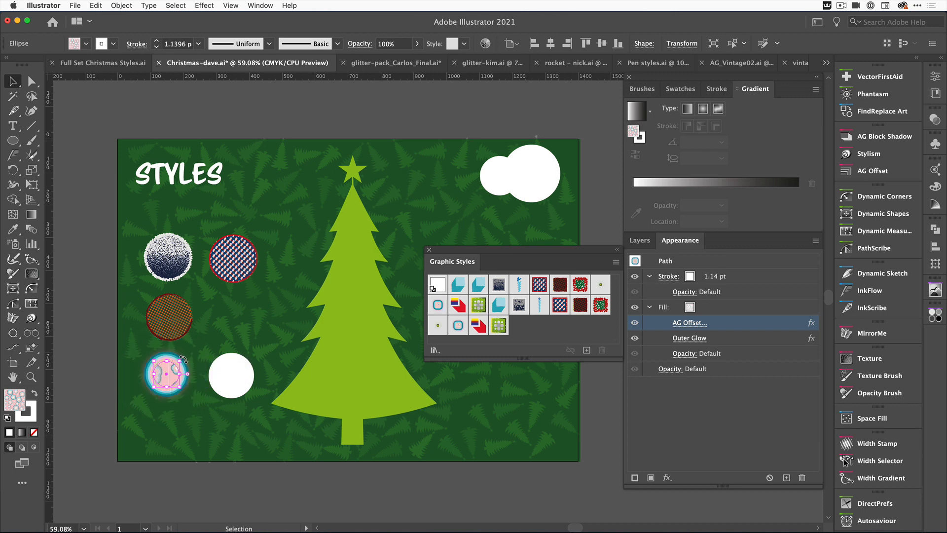
mouse_move(686, 326)
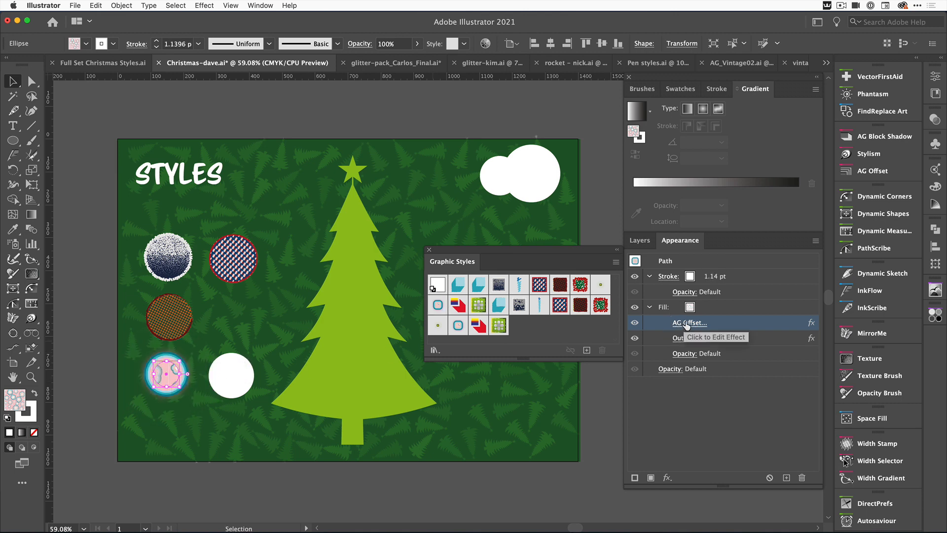
left_click(231, 374)
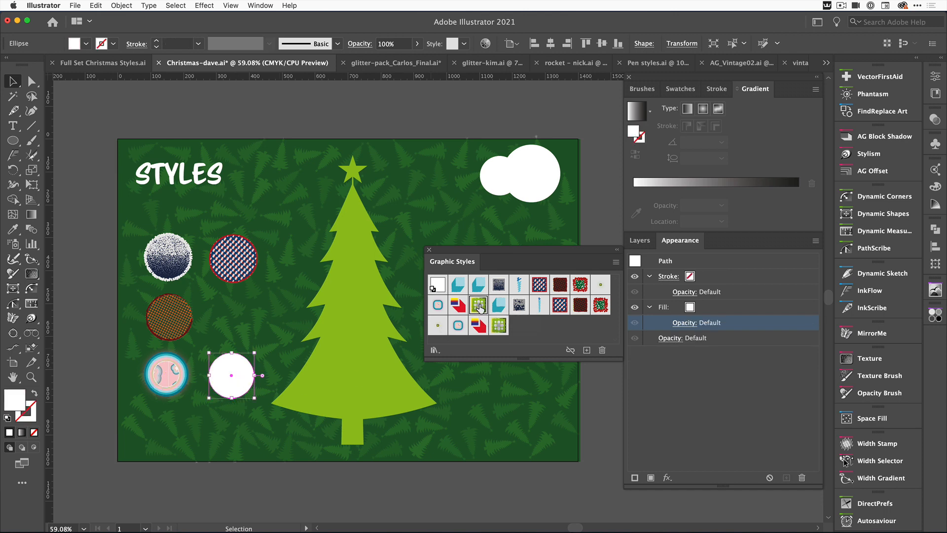
- Apply the green Bauble Grunge halftone style to the last white circle
left_click(478, 305)
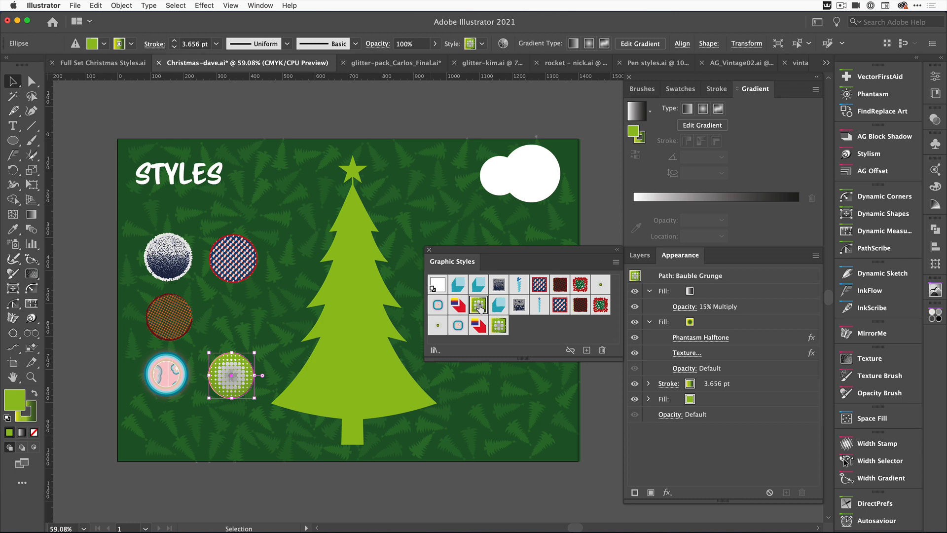
mouse_move(693, 273)
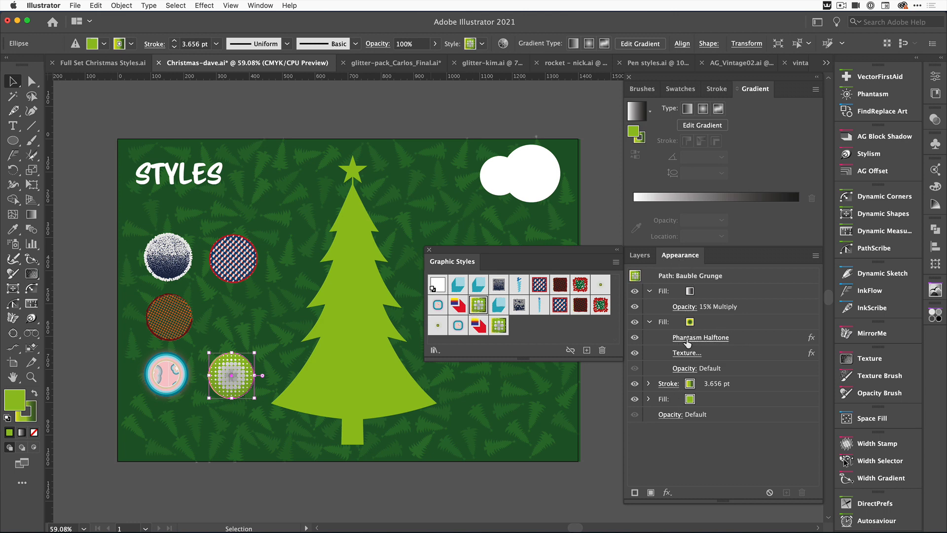
mouse_move(690, 345)
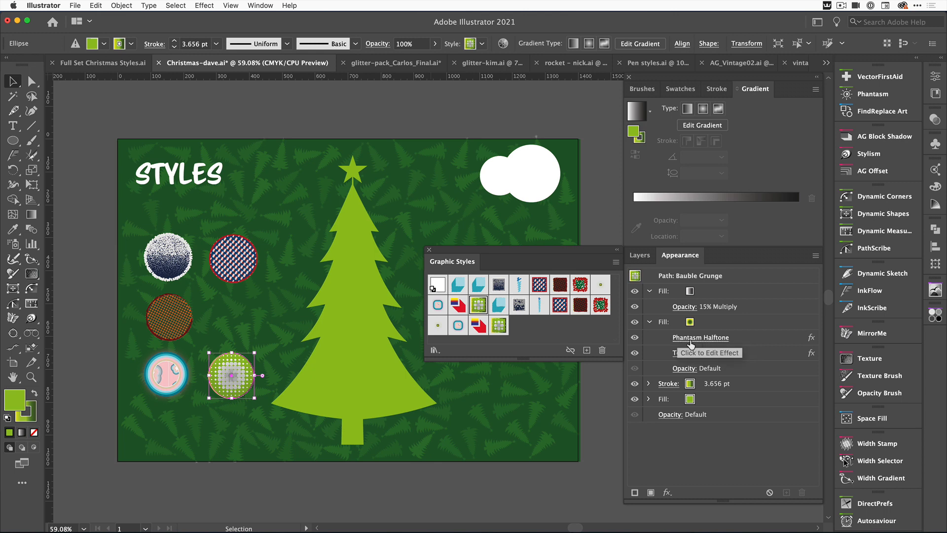
mouse_move(683, 356)
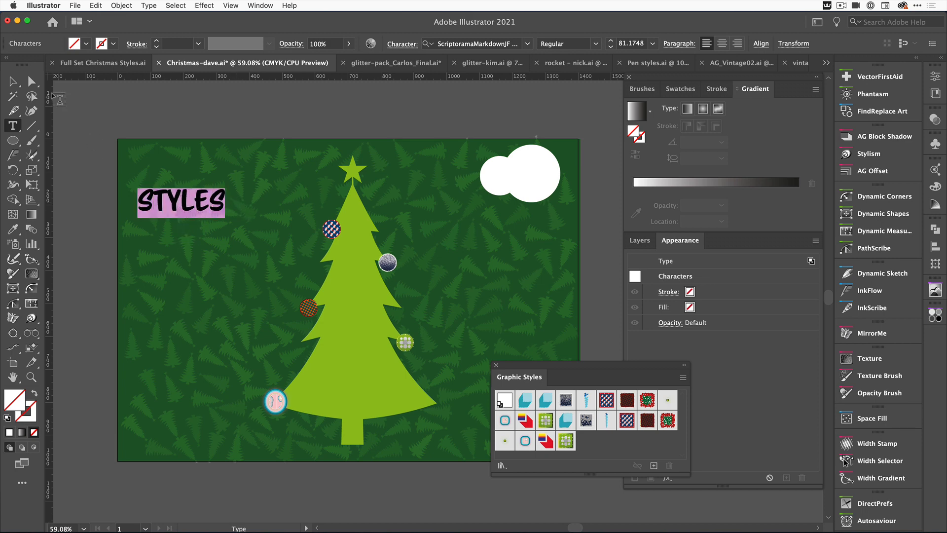
- Try Snow Day, Tinsel and Bauble Grunge on the STYLES title, settling on Alone at Home
left_click(565, 400)
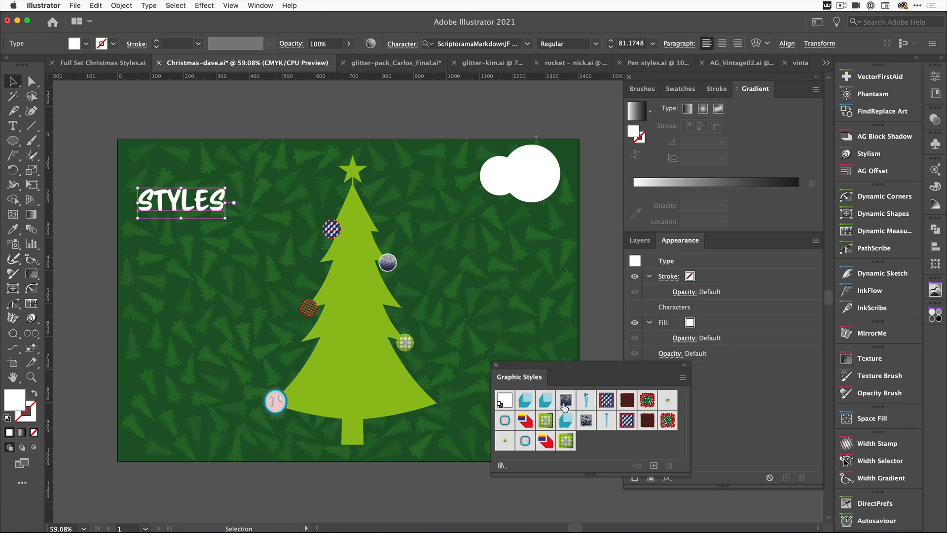
left_click(565, 399)
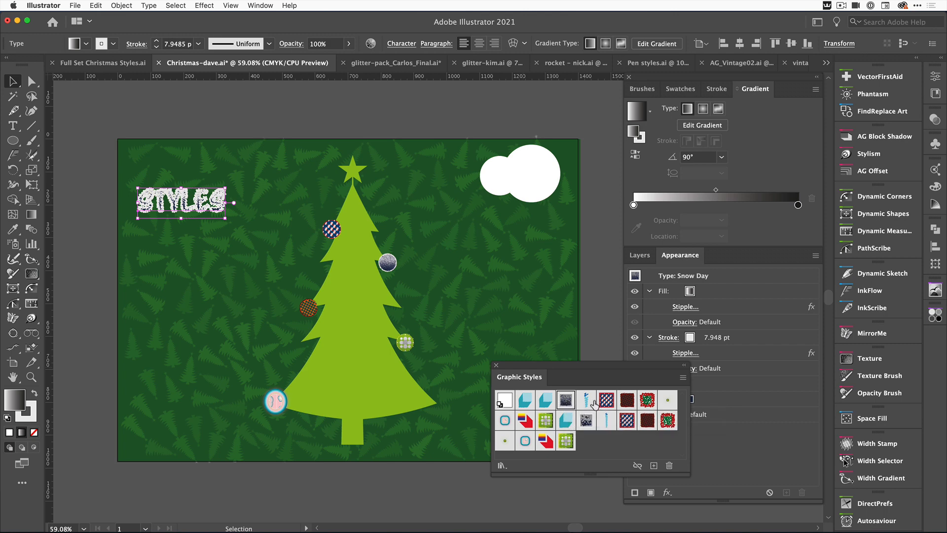
left_click(605, 400)
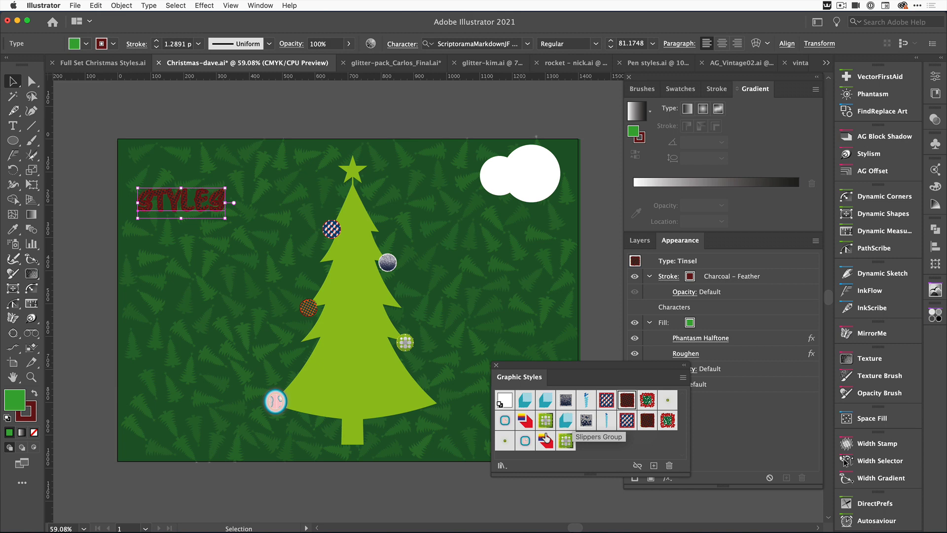
left_click(544, 420)
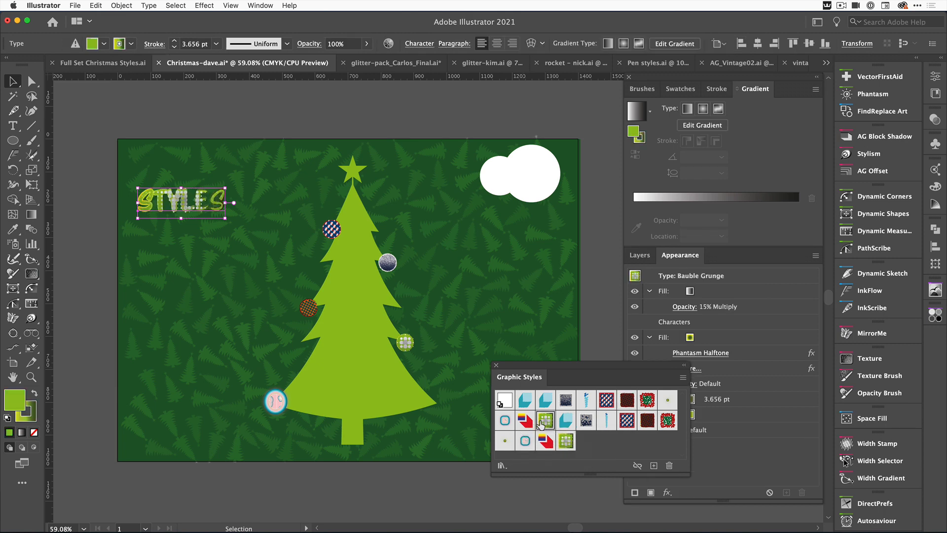
left_click(525, 420)
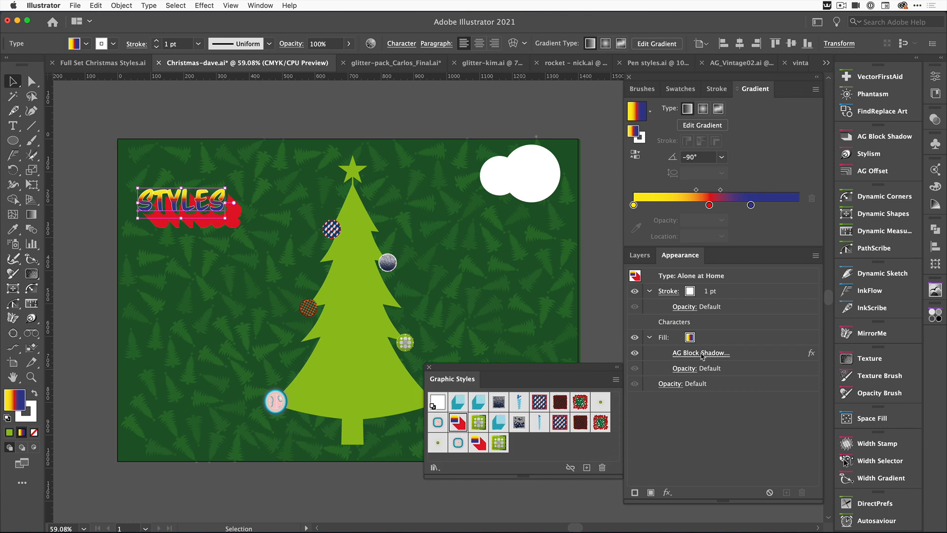
- Set the title's AG Block Shadow length to 40 px and its shadow colour to bright red #E0052A
left_click(700, 352)
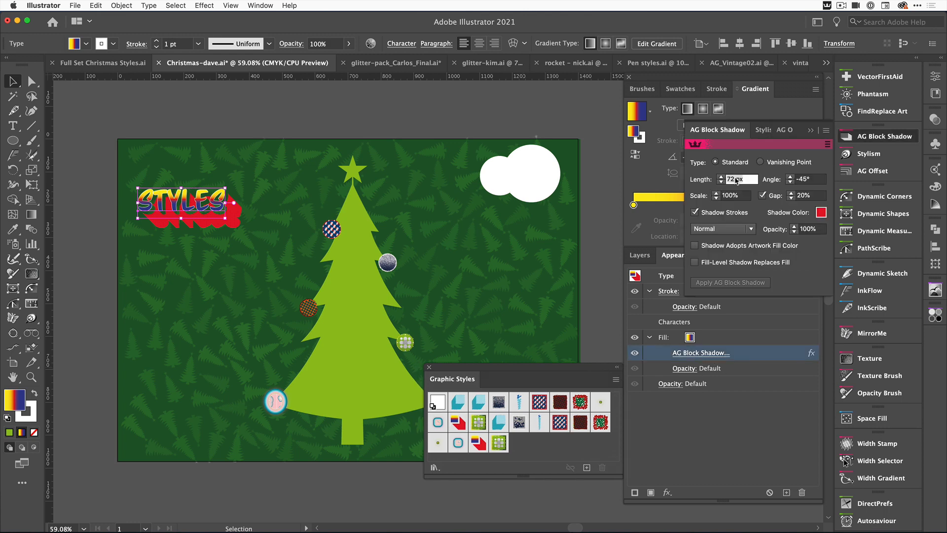
triple_click(734, 179)
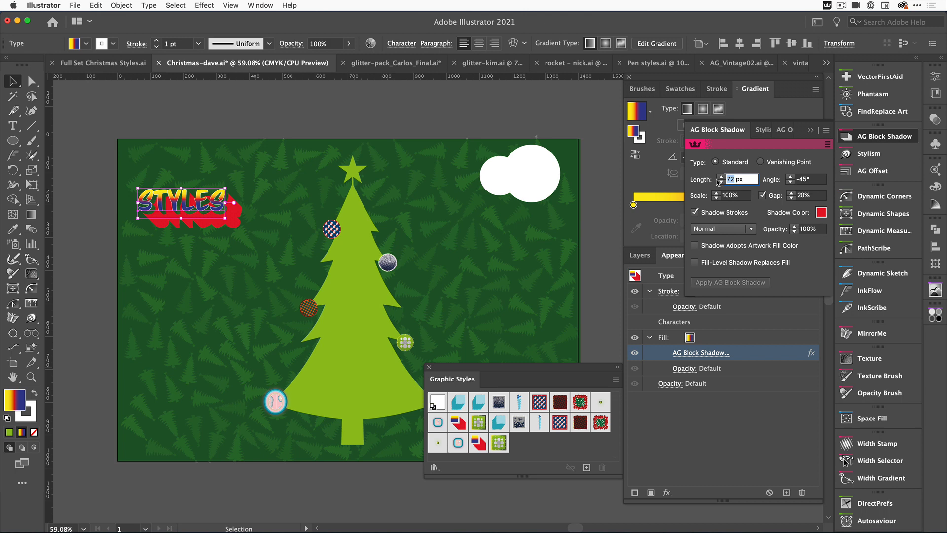
type("40")
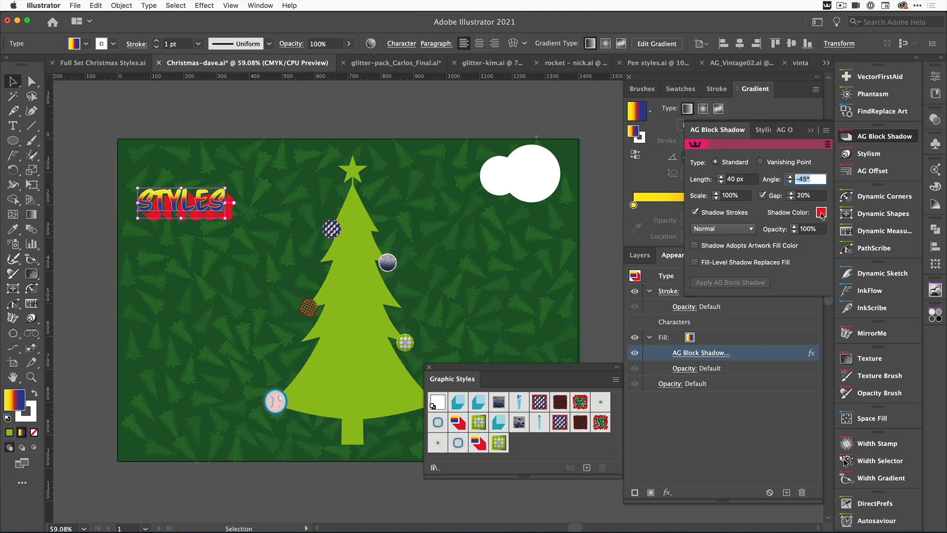
left_click(823, 213)
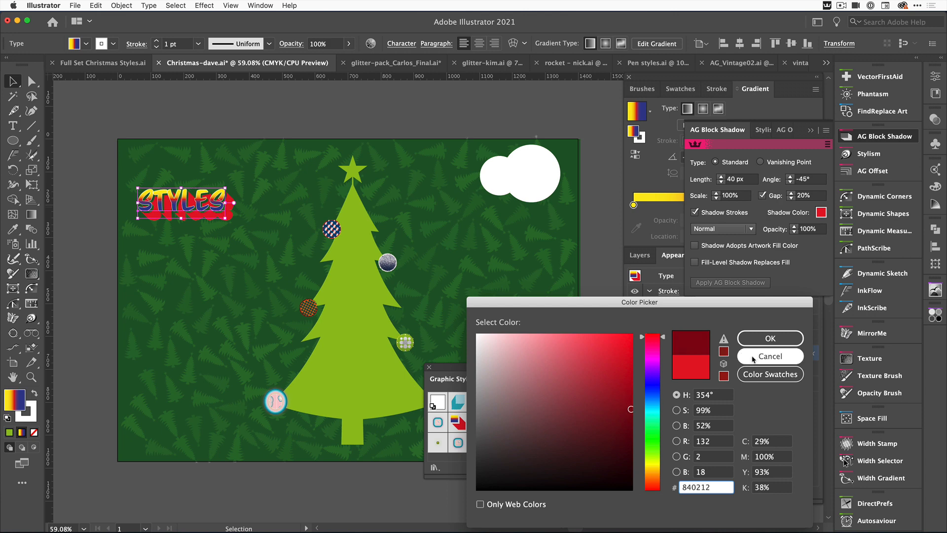
left_click(769, 356)
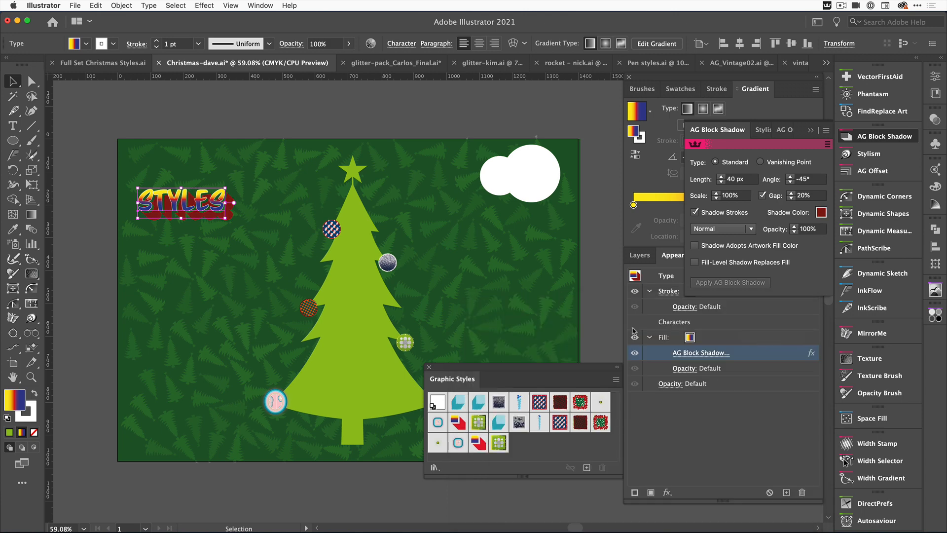
mouse_move(446, 354)
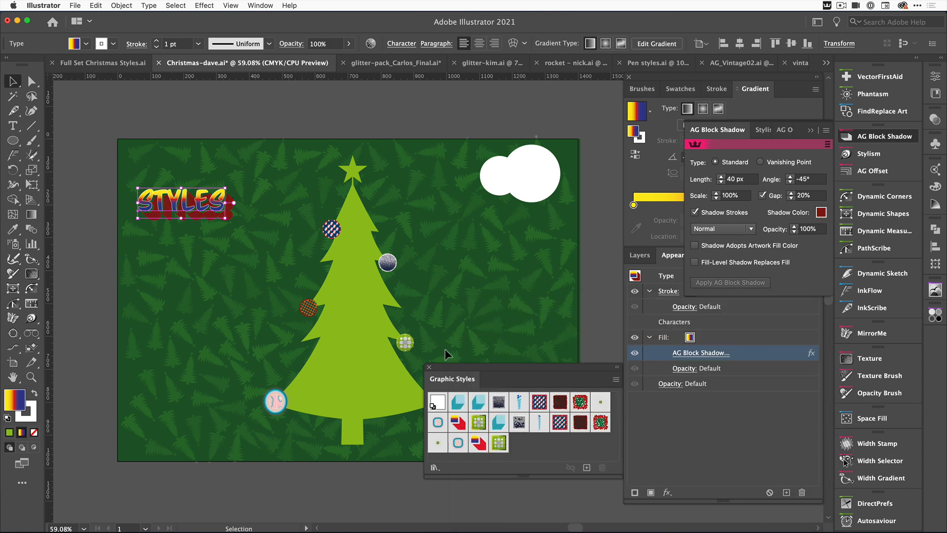
mouse_move(541, 403)
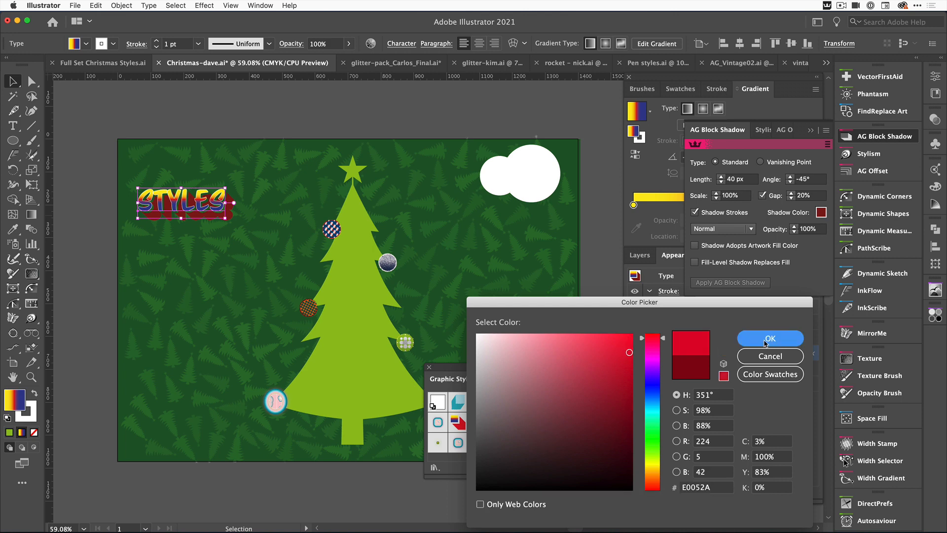
left_click(770, 338)
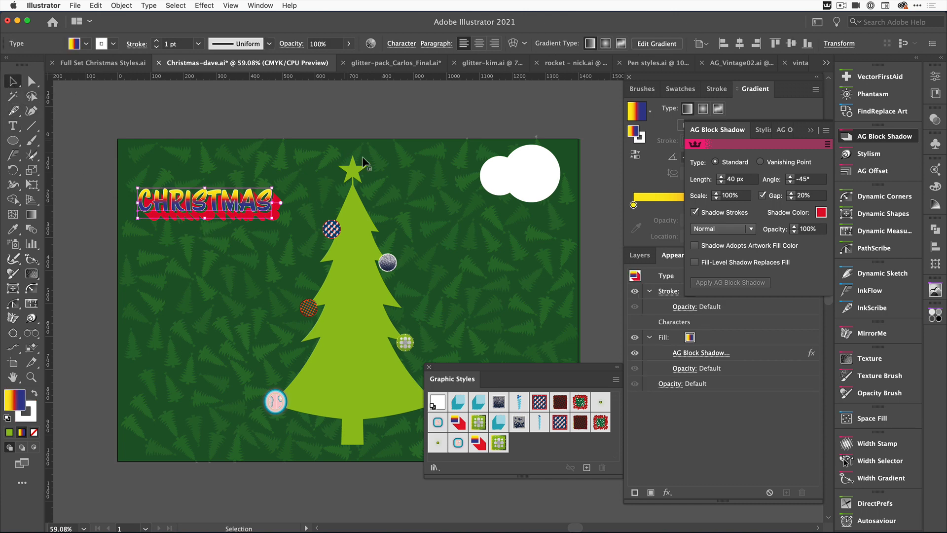
mouse_move(538, 423)
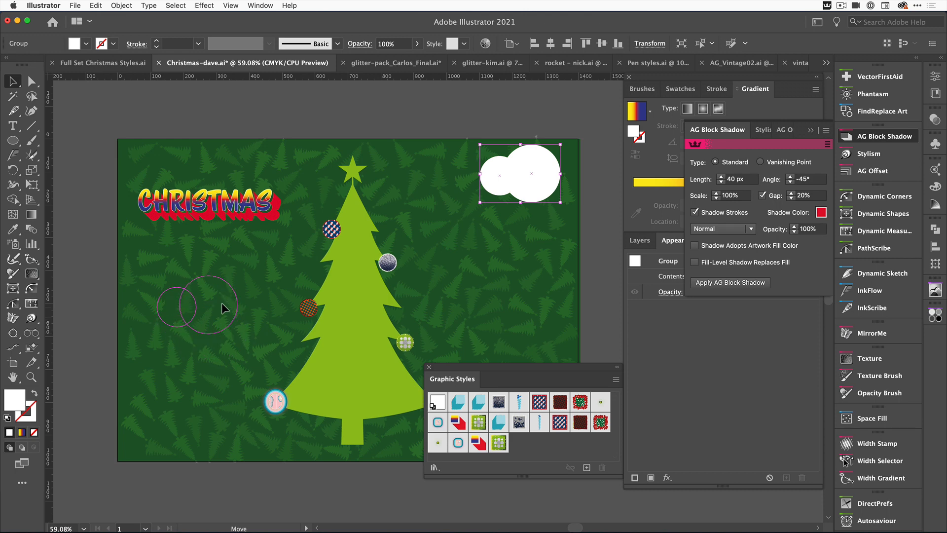
- Restyle the circle pair from the green halftone style to the blue hatched style with red outline
left_click(499, 442)
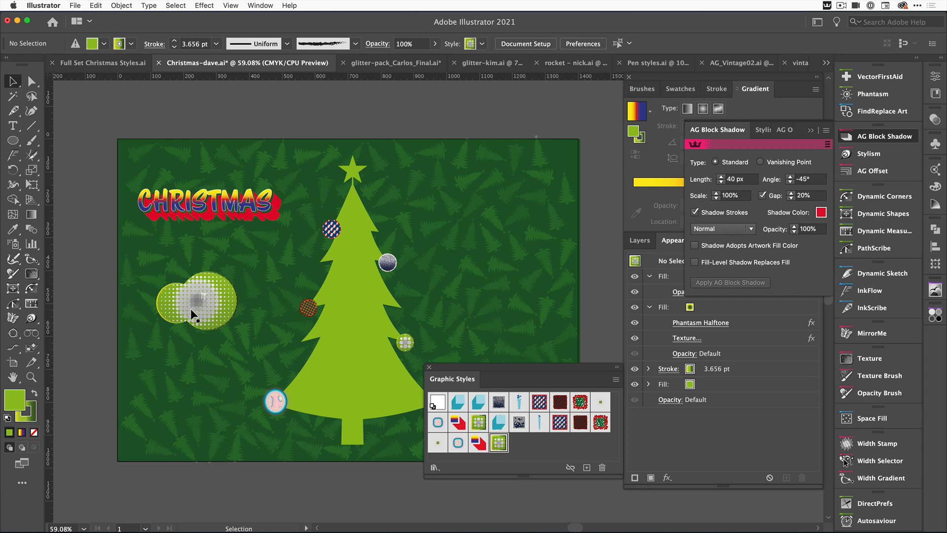
mouse_move(185, 313)
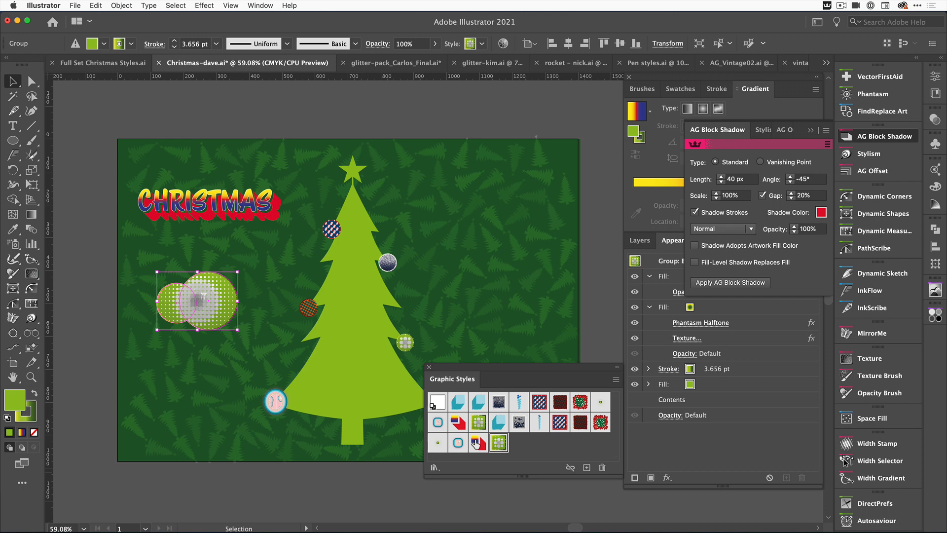
left_click(560, 422)
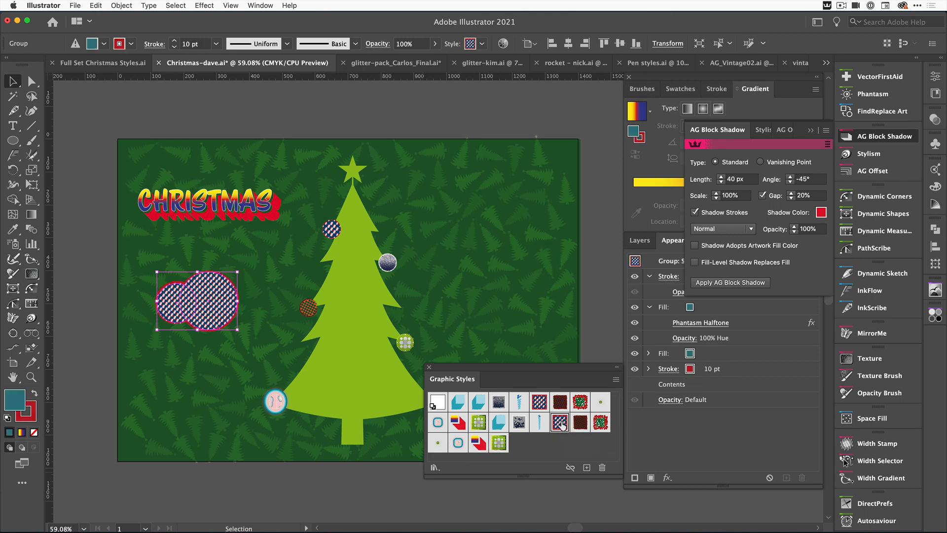
mouse_move(75, 322)
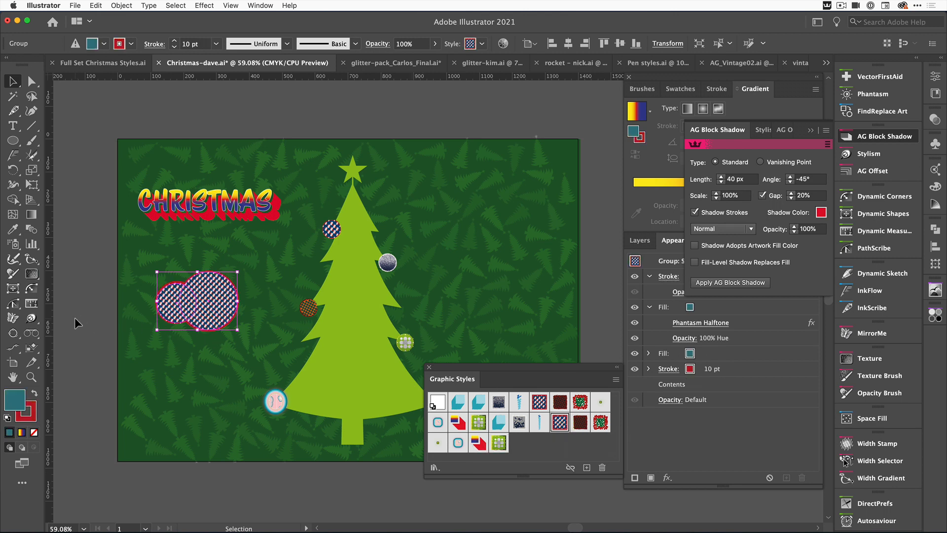